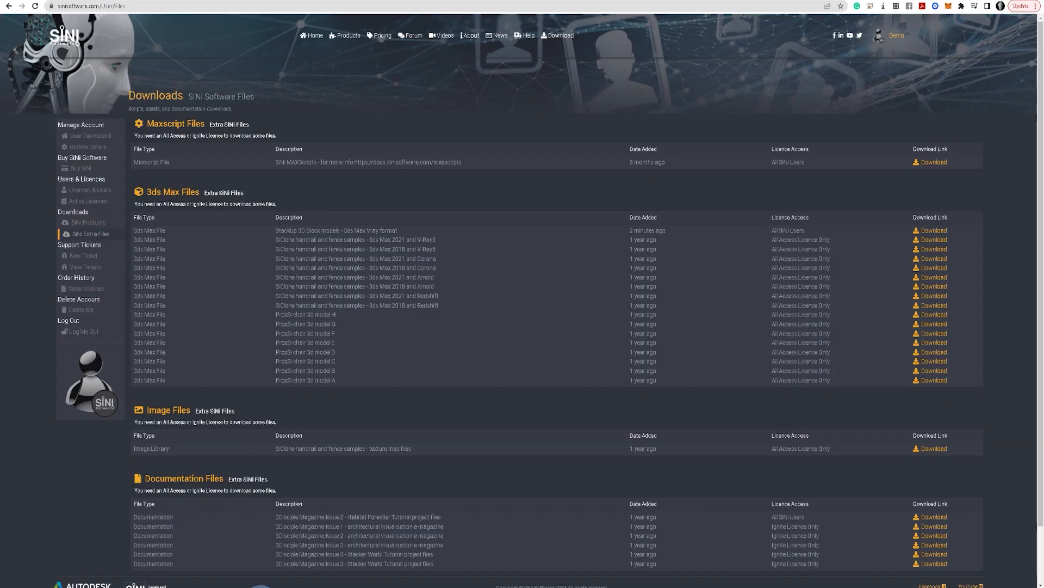
pyautogui.moveTo(130, 236)
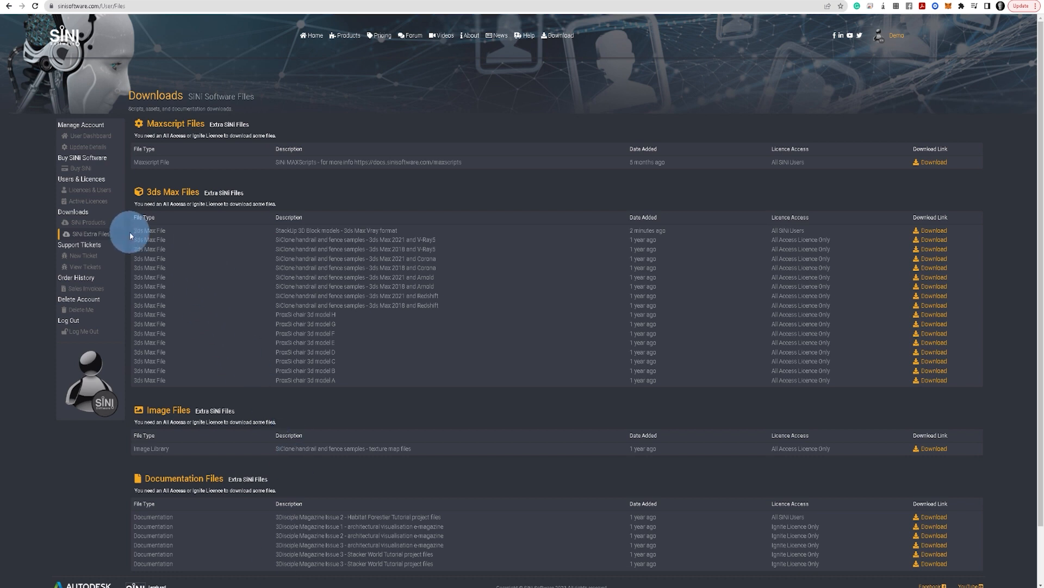
pyautogui.moveTo(272, 226)
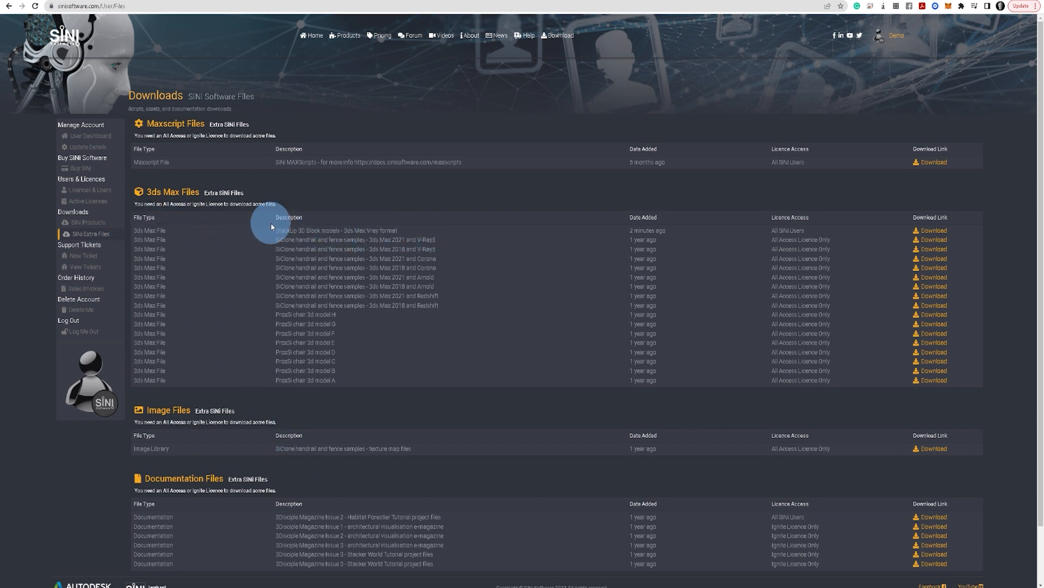
pyautogui.moveTo(932, 231)
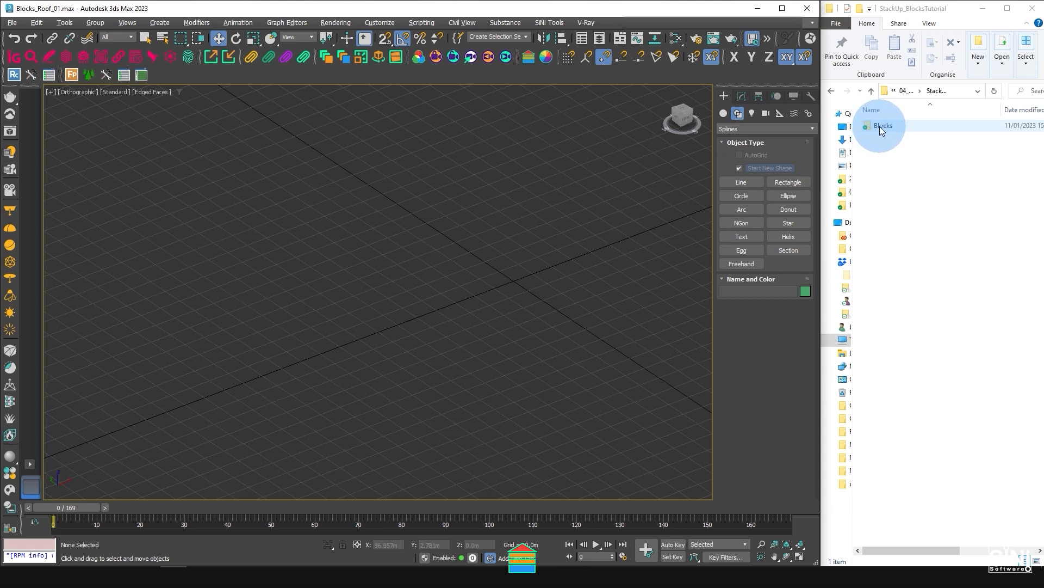
# Step: Browse into the Blocks folder, read the StackUp instructions, and show the Bottom subfolder's three Blocks_Ground files
pyautogui.doubleClick(883, 126)
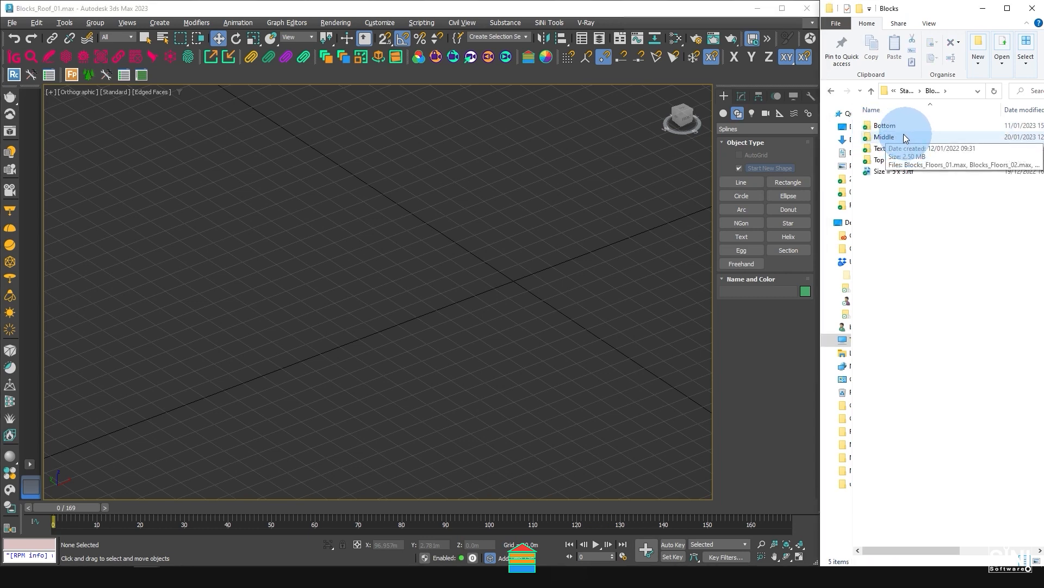
pyautogui.moveTo(880, 126)
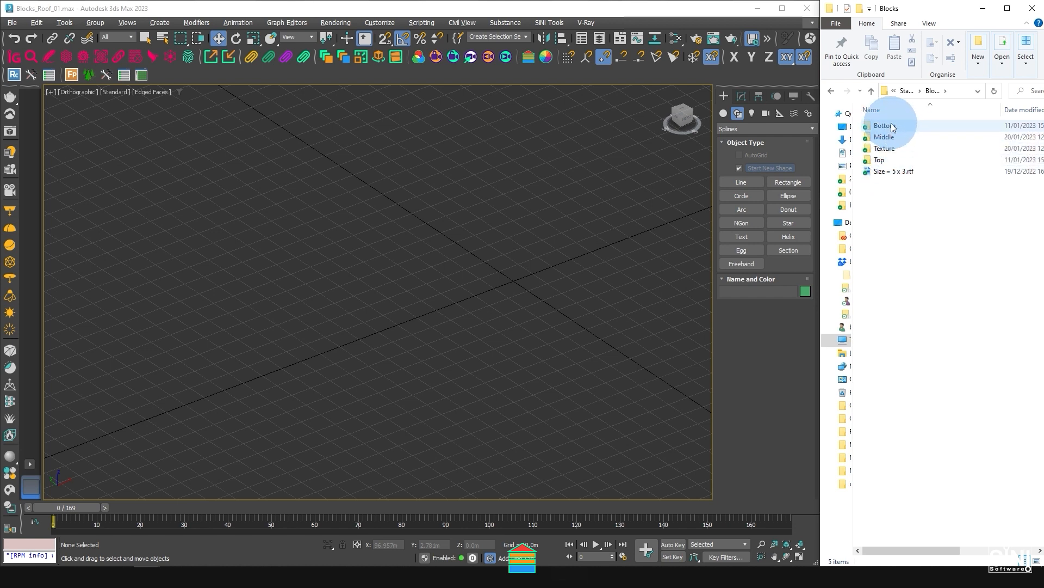
pyautogui.moveTo(883, 160)
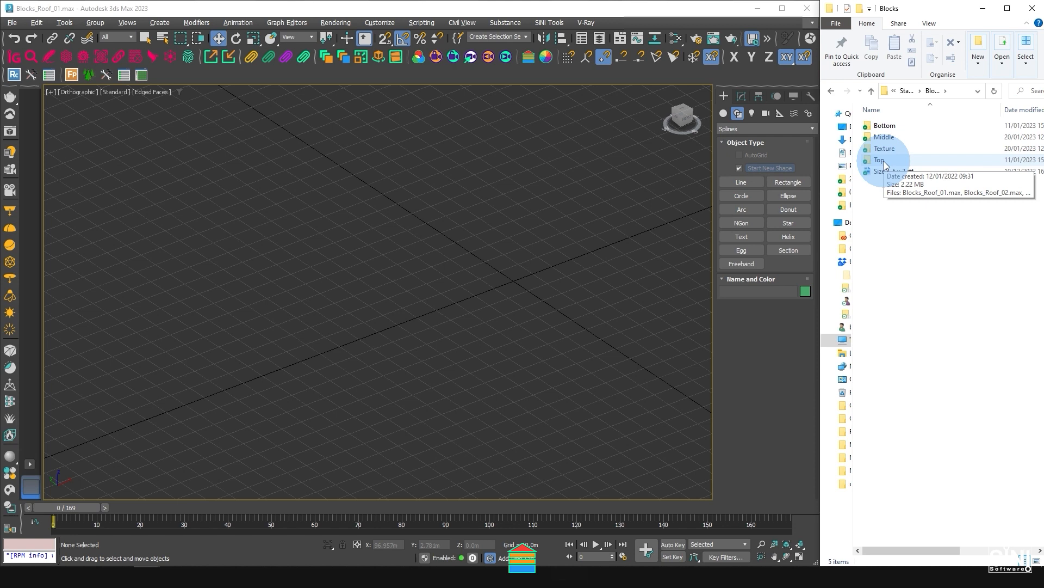
pyautogui.click(548, 22)
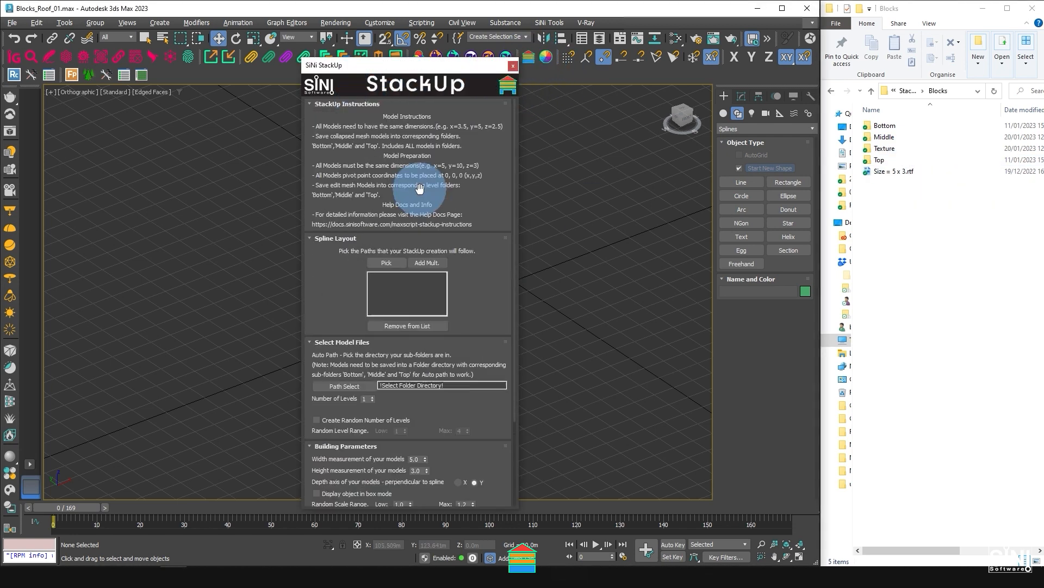
pyautogui.moveTo(340, 198)
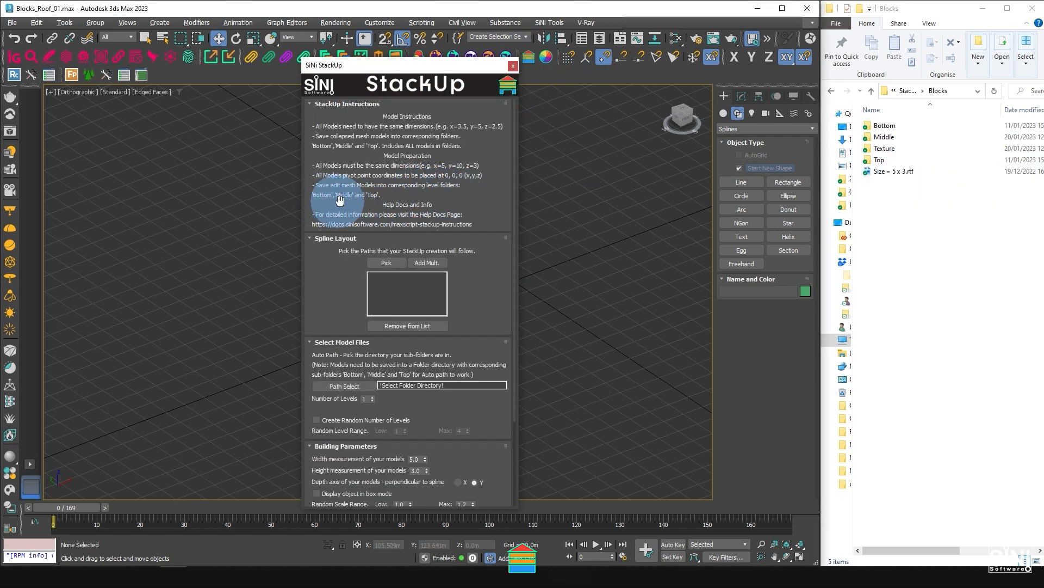
pyautogui.click(512, 67)
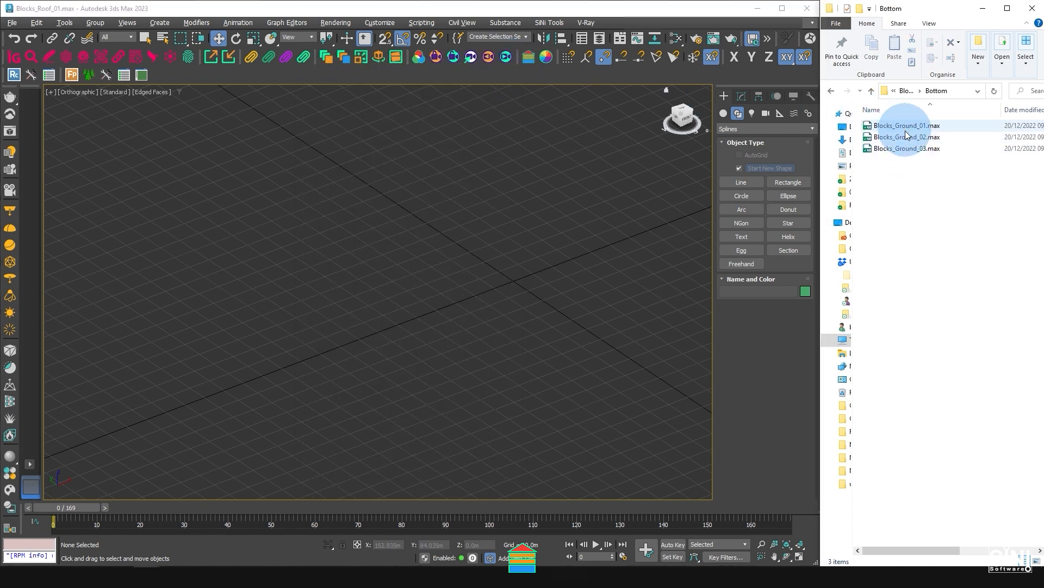
pyautogui.moveTo(915, 98)
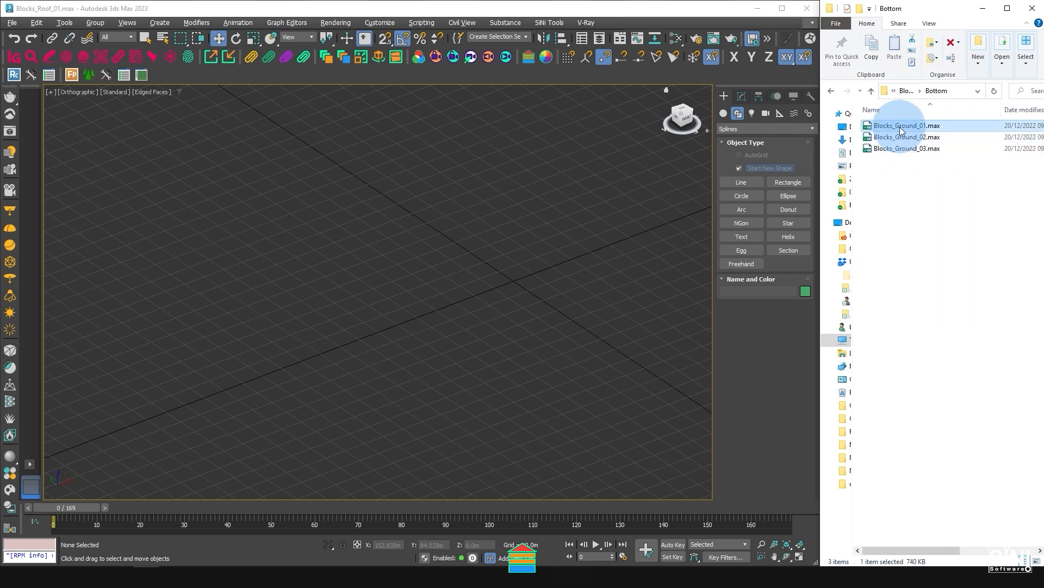
# Step: Load Blocks_Ground_01 discarding the old scene, frame the red GF01 block and measure its 8 × 5 × 3 m size
pyautogui.doubleClick(904, 126)
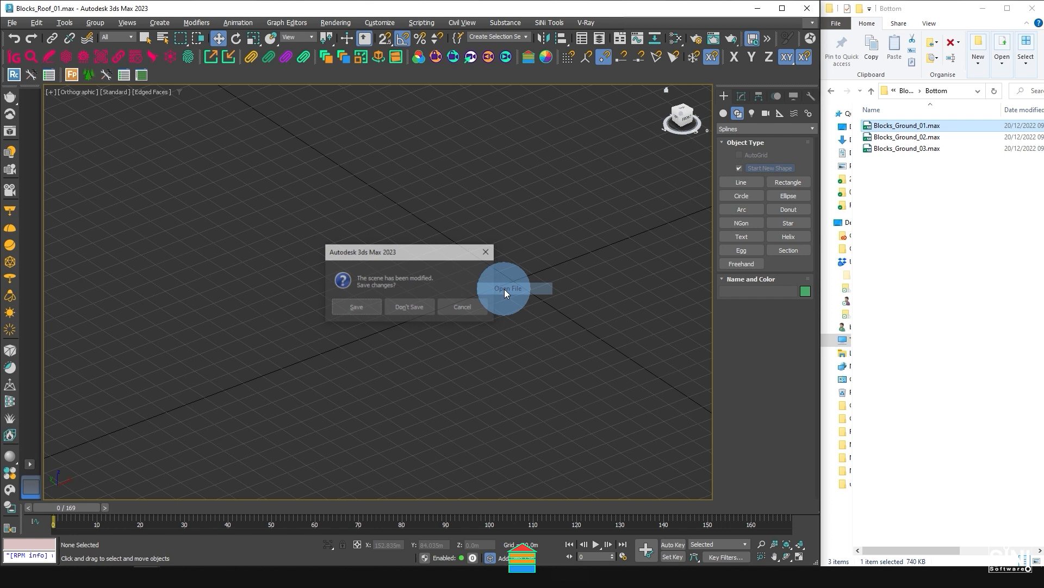
pyautogui.click(410, 307)
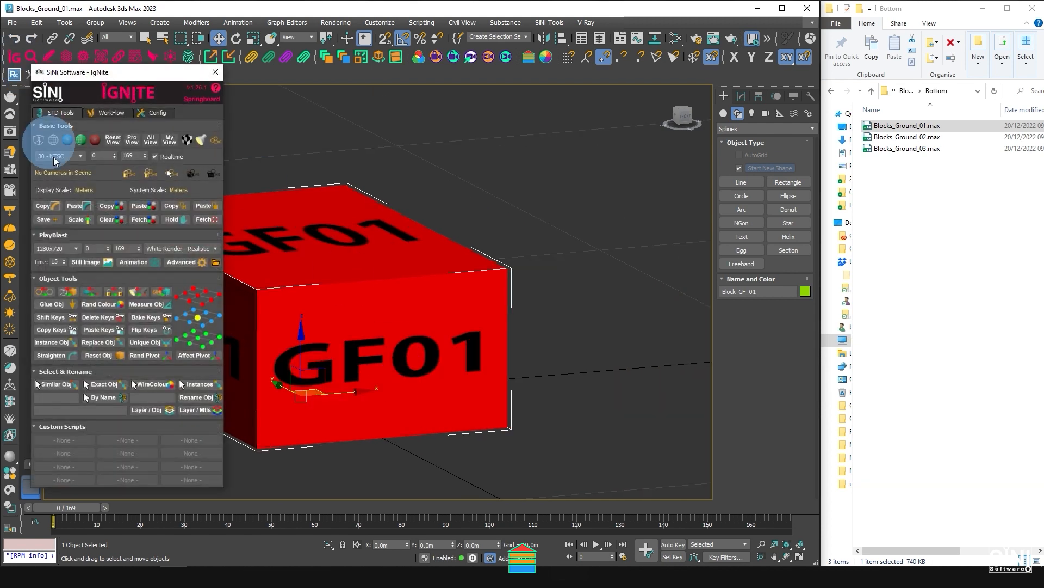
pyautogui.click(145, 304)
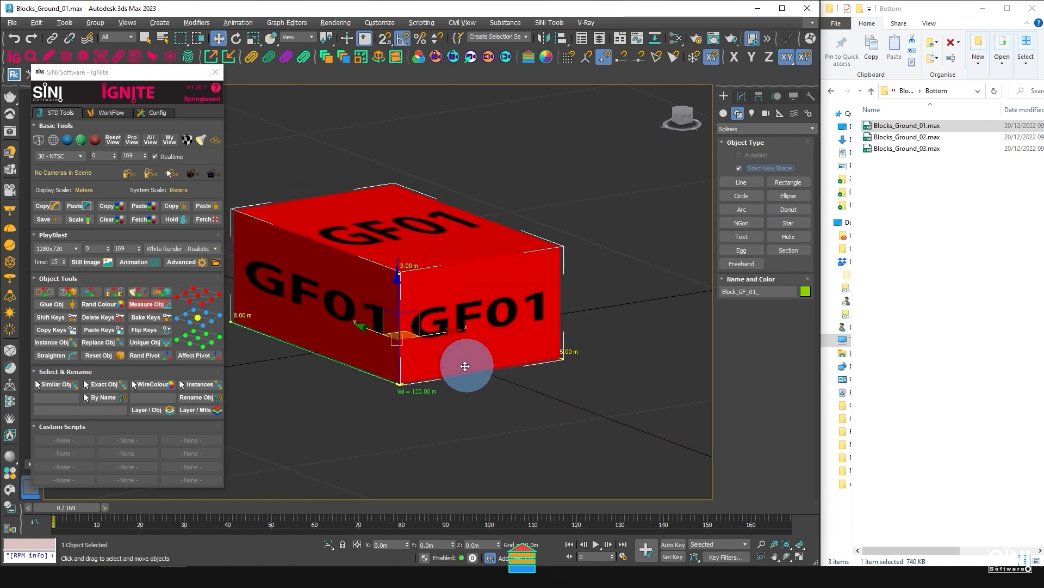
pyautogui.click(906, 137)
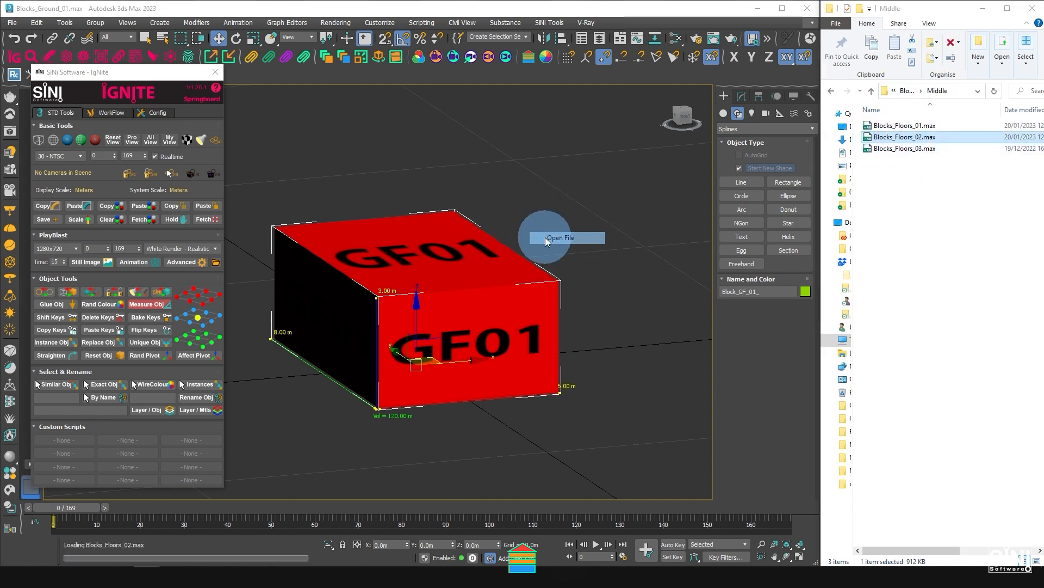
# Step: Load Blocks_Floors_02 and then Blocks_Floors_03 to view the middle-floor blocks, ending on yellow F03
pyautogui.click(560, 238)
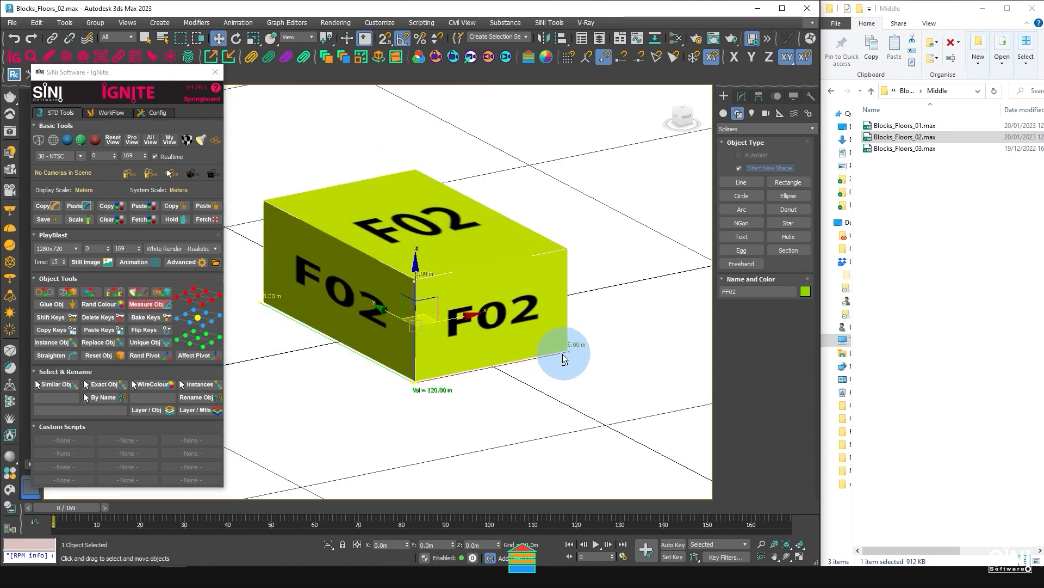
pyautogui.doubleClick(904, 148)
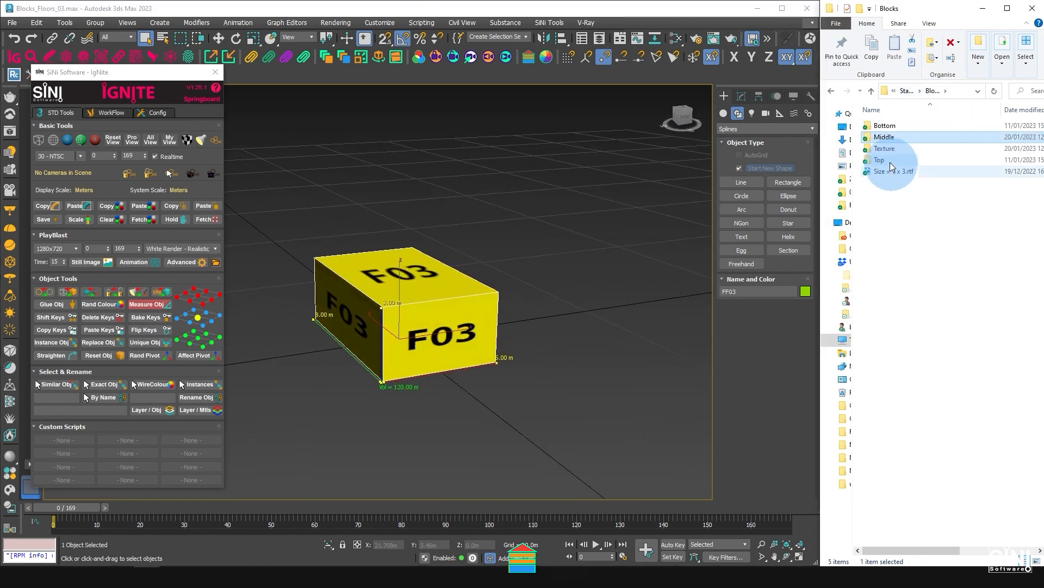
pyautogui.doubleClick(879, 160)
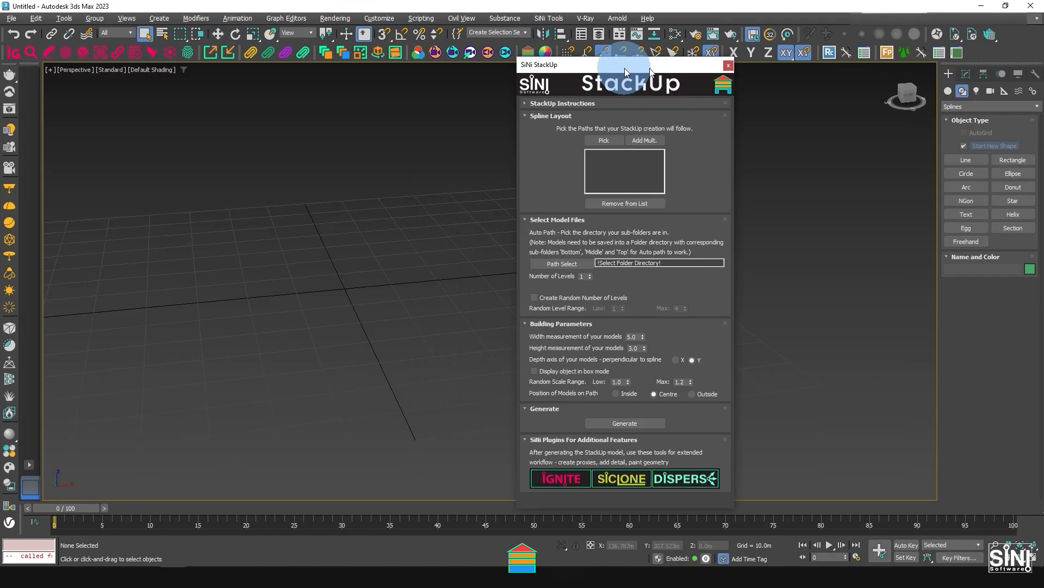
# Step: Pick Rectangle001 as the StackUp spline path and bring up the Auto Path folder browser
pyautogui.click(1012, 159)
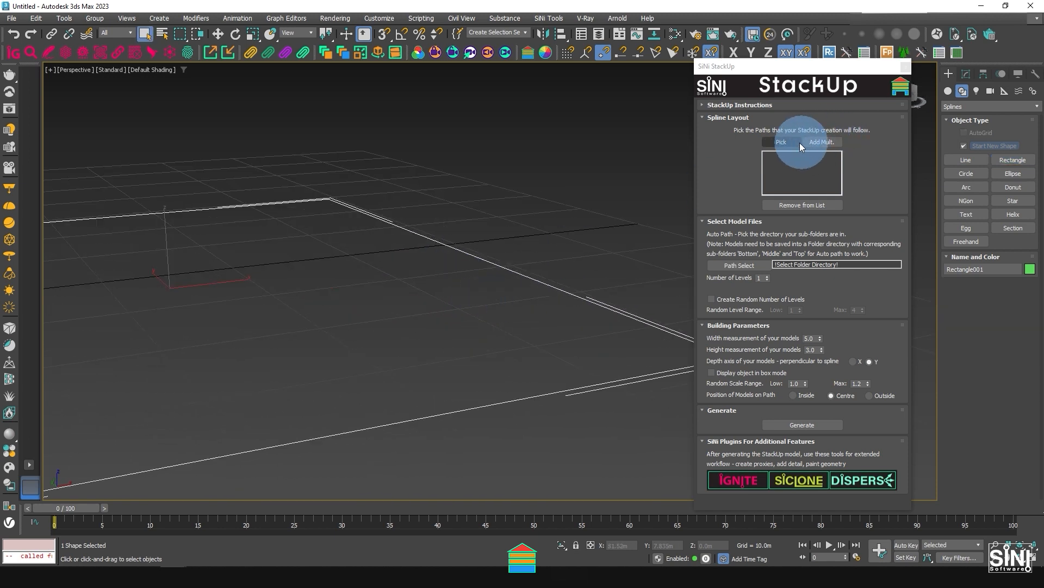
pyautogui.click(781, 141)
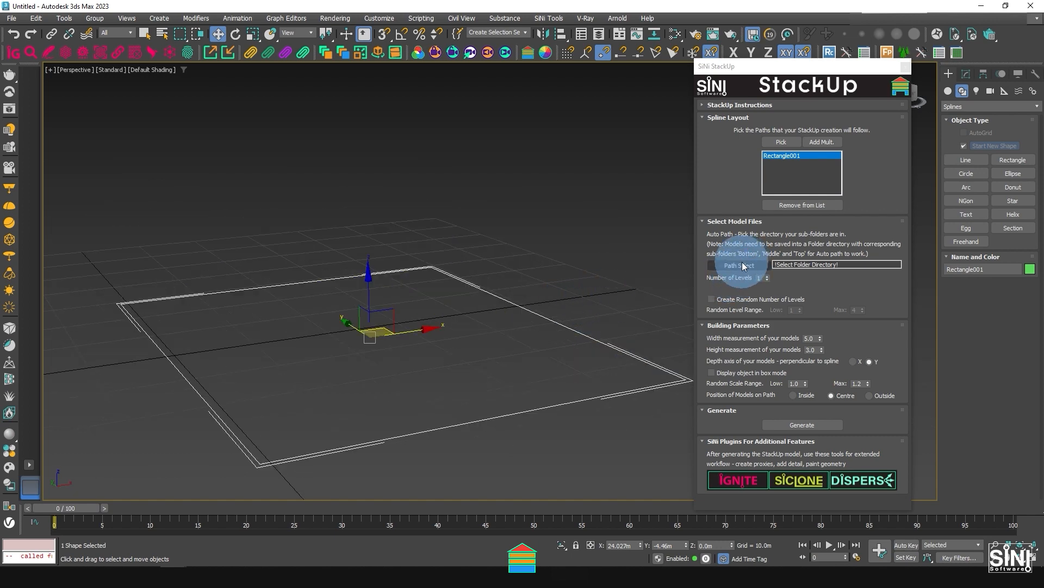
pyautogui.click(736, 266)
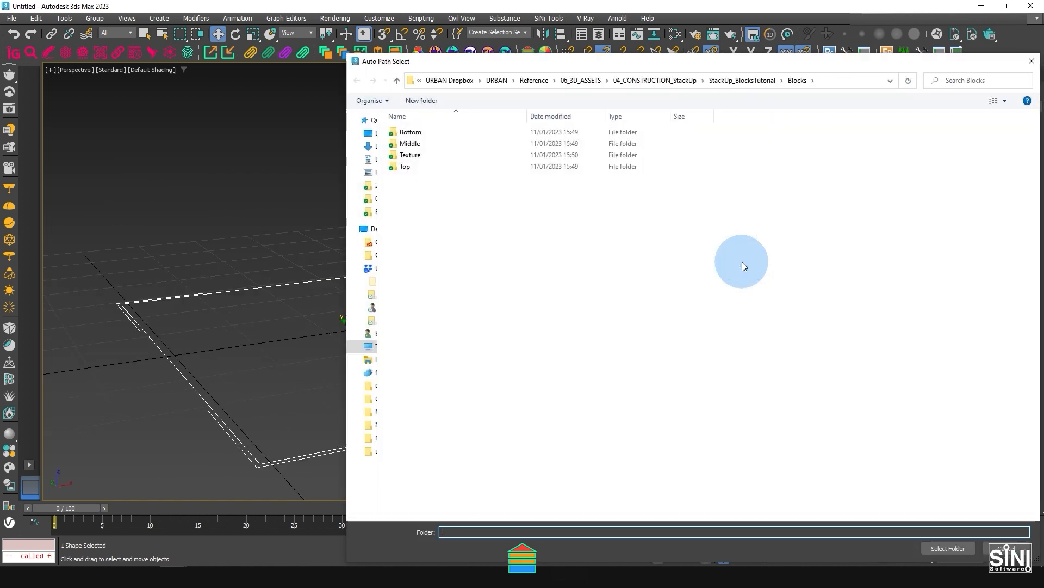
pyautogui.moveTo(779, 126)
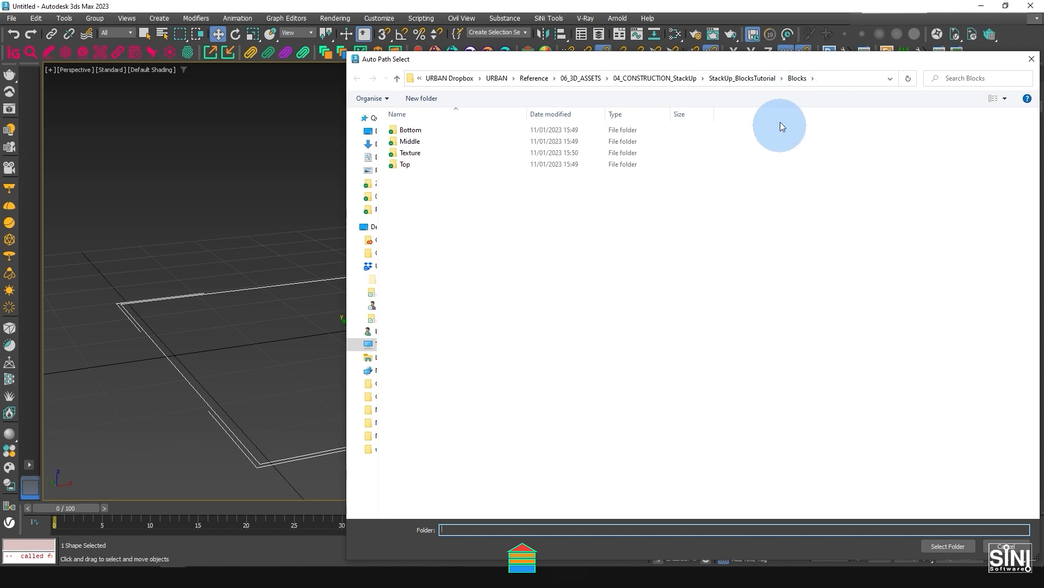
pyautogui.moveTo(410, 130)
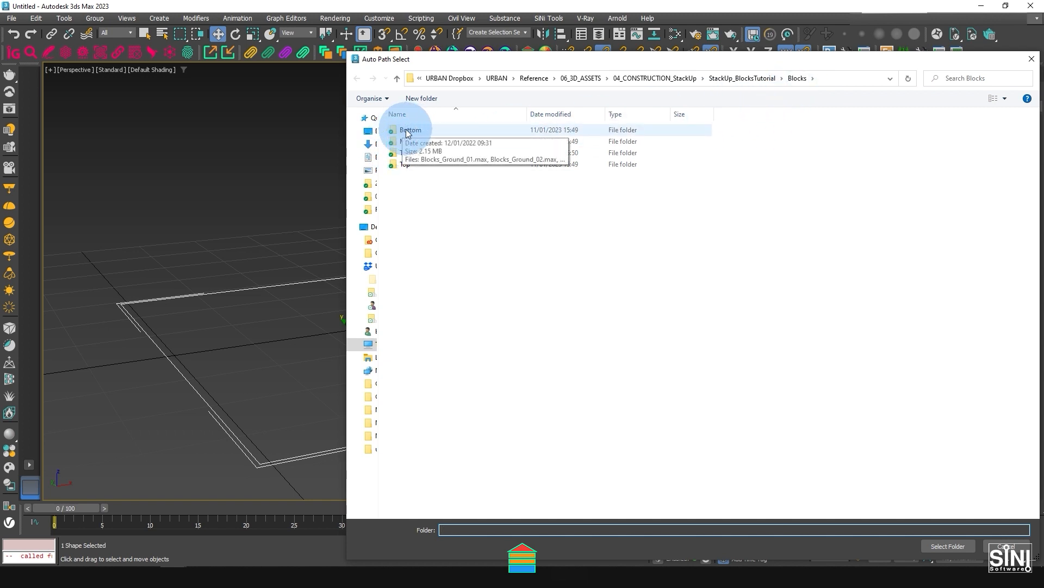
pyautogui.moveTo(410, 152)
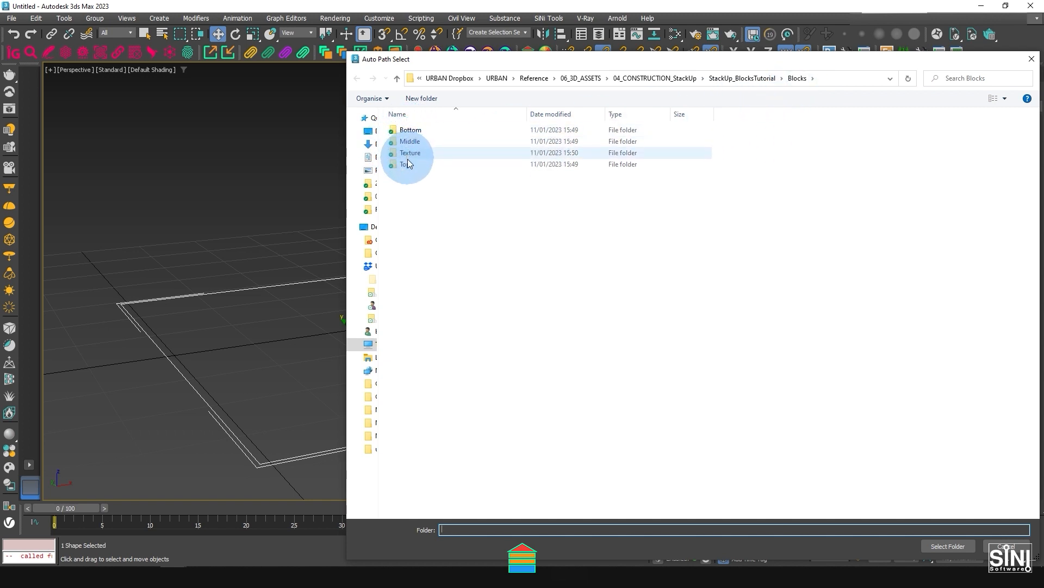
pyautogui.moveTo(876, 338)
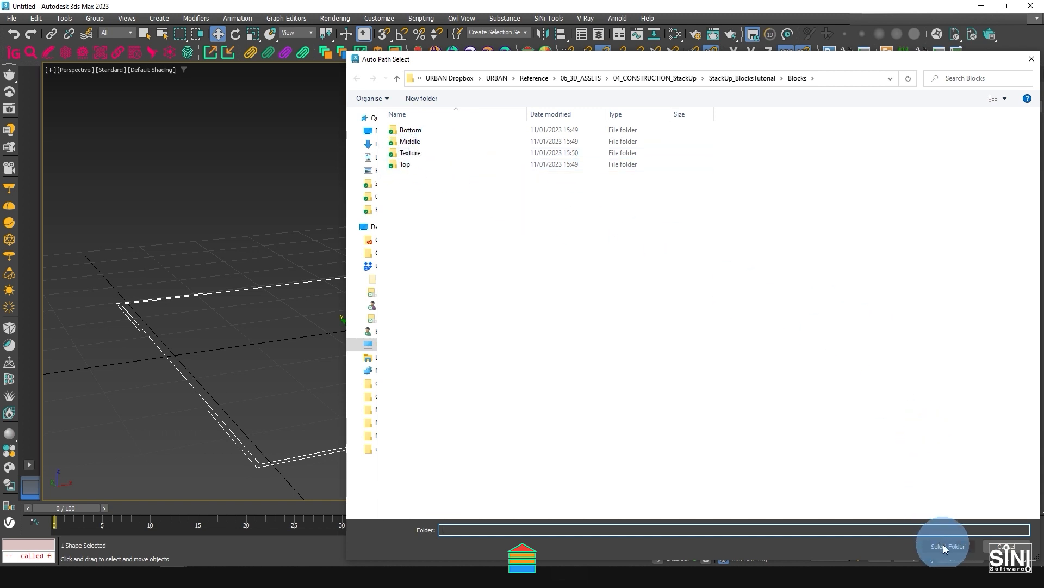
# Step: Choose the Blocks folder as the StackUp Auto Path model directory
pyautogui.click(944, 545)
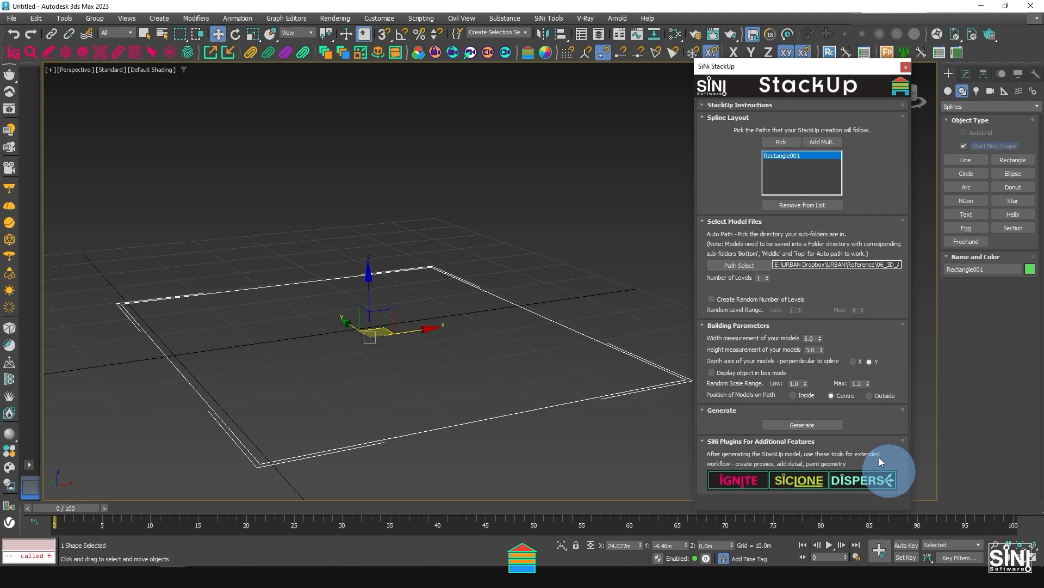
pyautogui.moveTo(752, 284)
pyautogui.write('1')
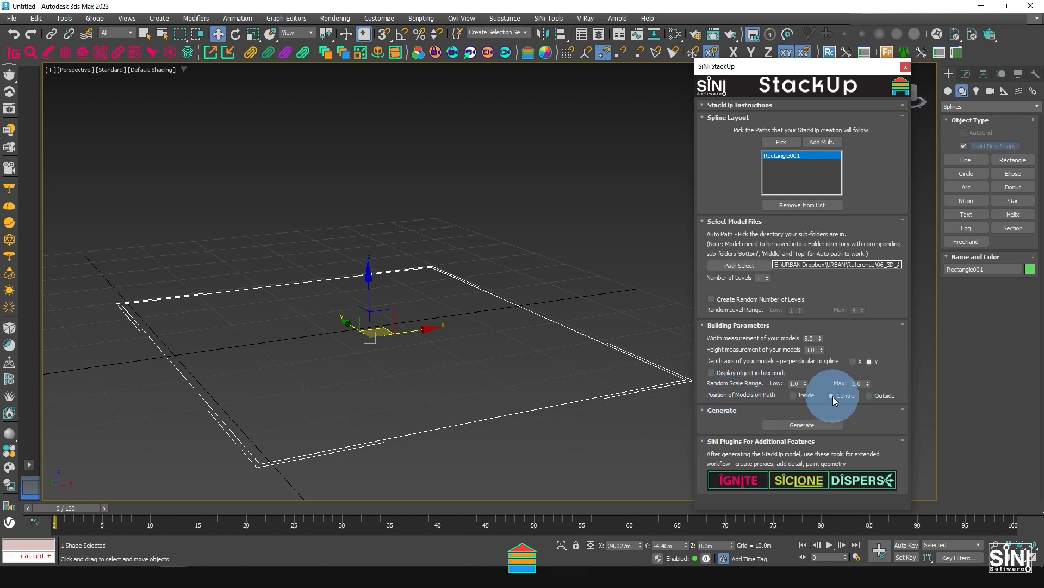
# Step: Generate red, yellow and blue block stacks along Rectangle001 with random scale max 1.0, regenerating as six-level stacks
pyautogui.click(802, 425)
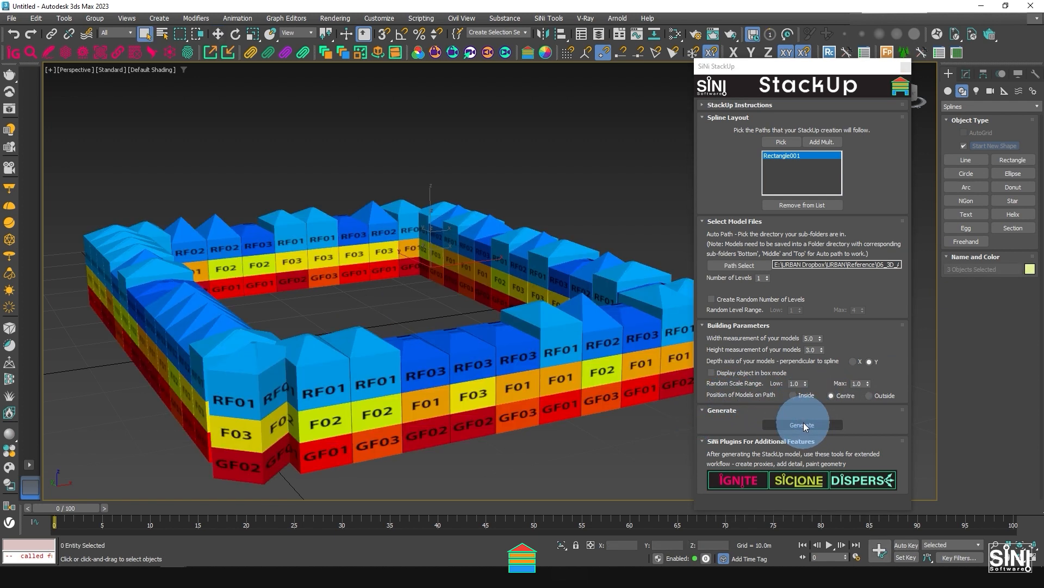
pyautogui.click(802, 424)
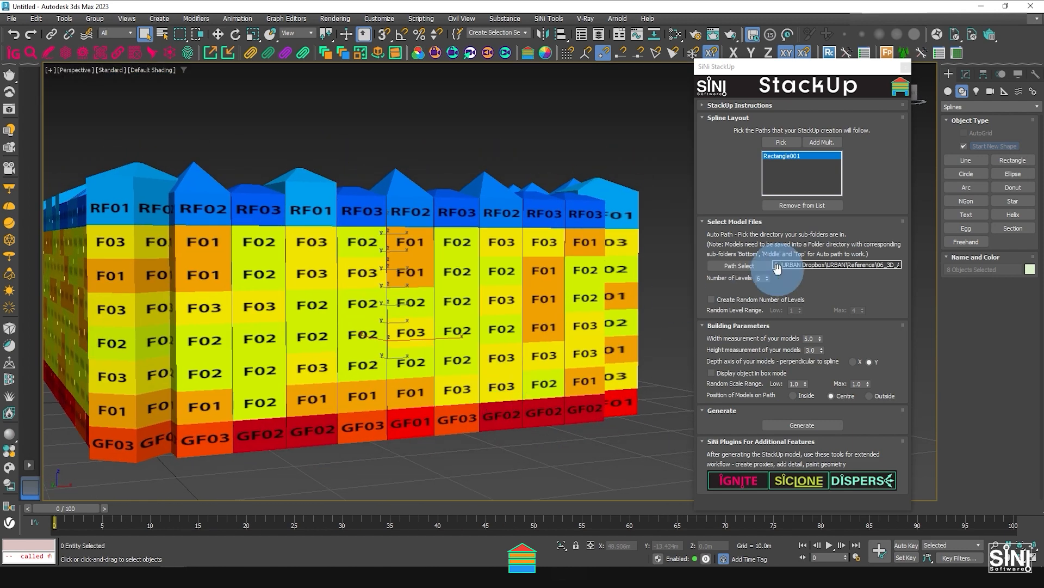
# Step: Enable Create Random Number of Levels with a 3–8 range and delete the six-level building group
pyautogui.click(518, 305)
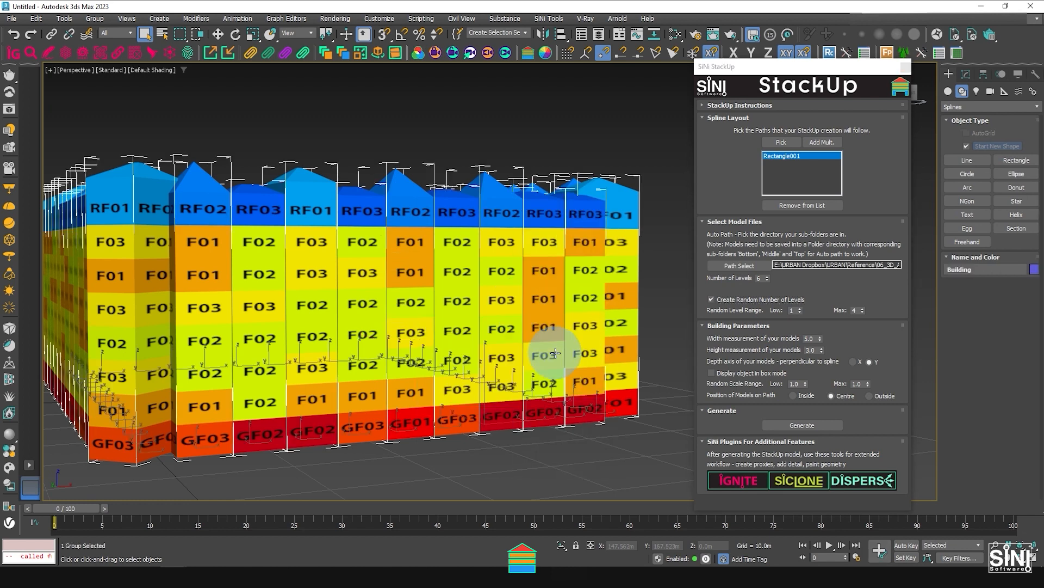
pyautogui.press('Delete')
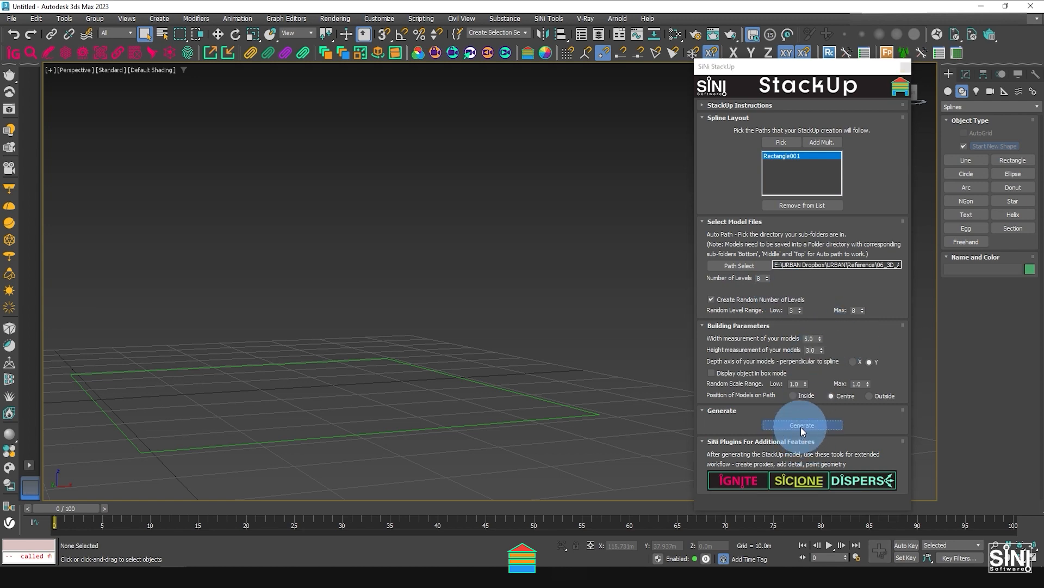
# Step: Generate varying-height buildings, delete the group, and regenerate with Random Scale Range Max 1.5
pyautogui.click(802, 426)
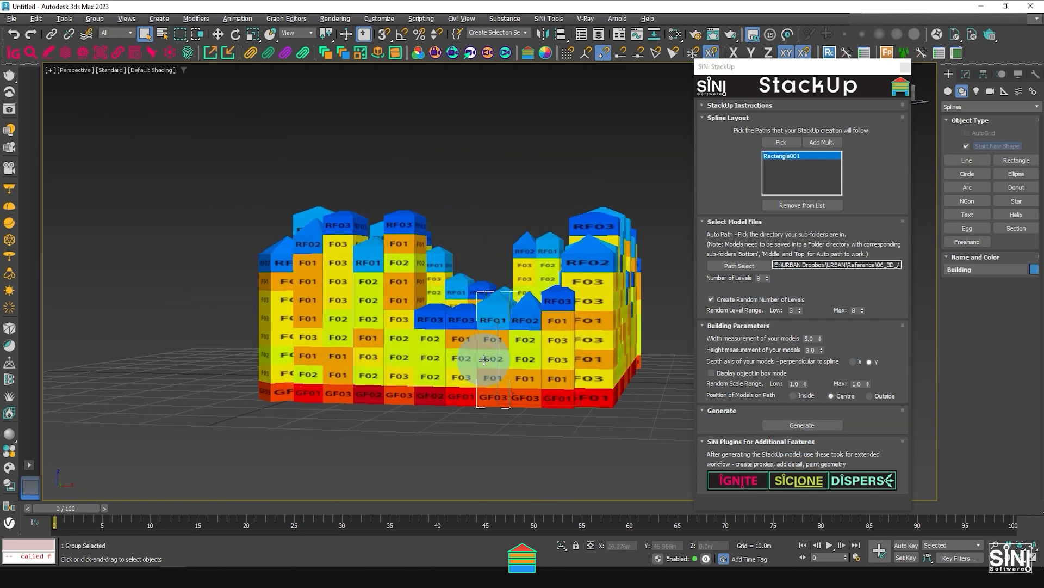
pyautogui.rightClick(486, 360)
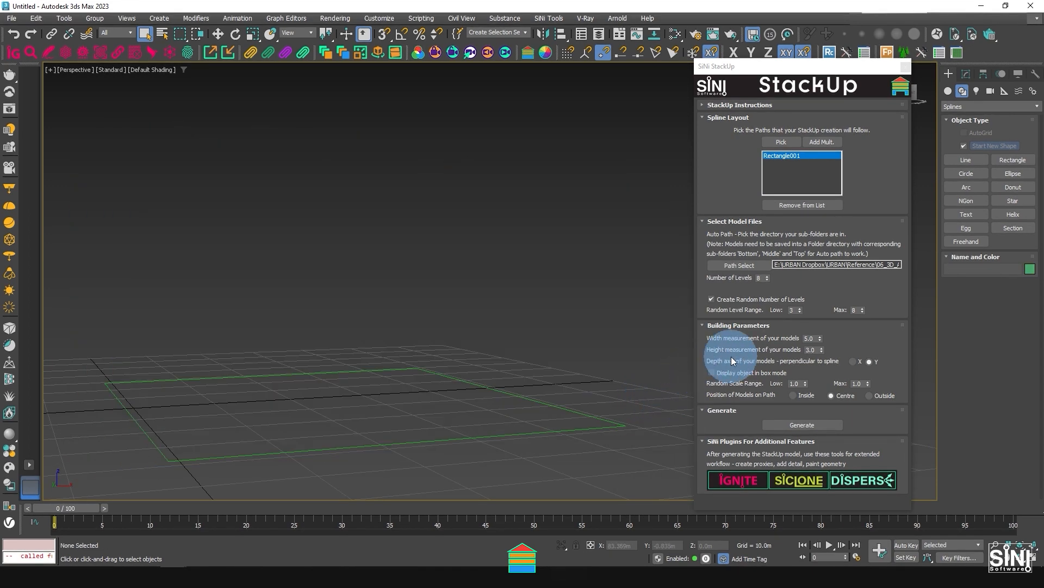
pyautogui.moveTo(859, 391)
pyautogui.write('1.5')
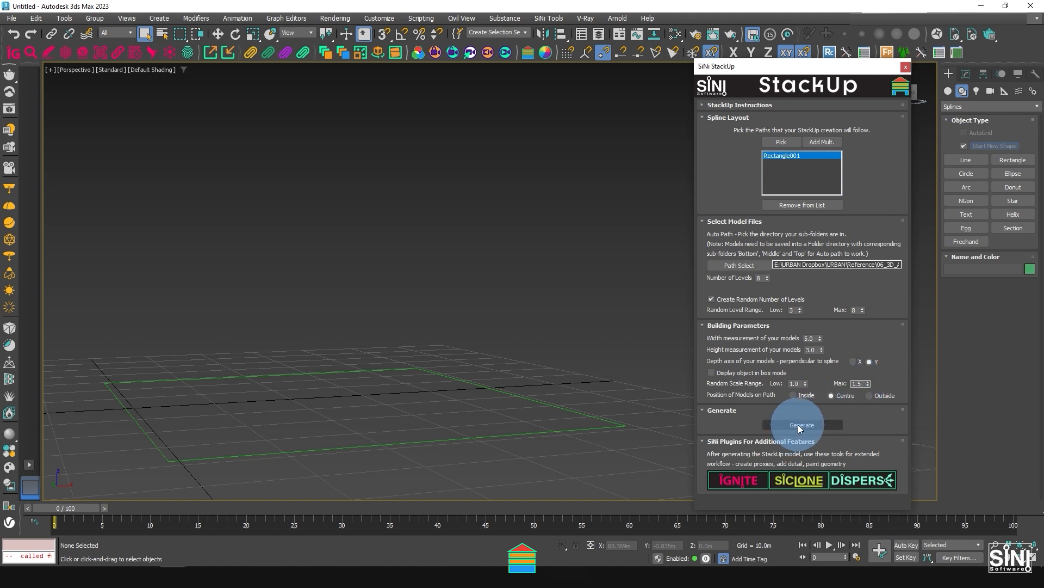
pyautogui.click(802, 425)
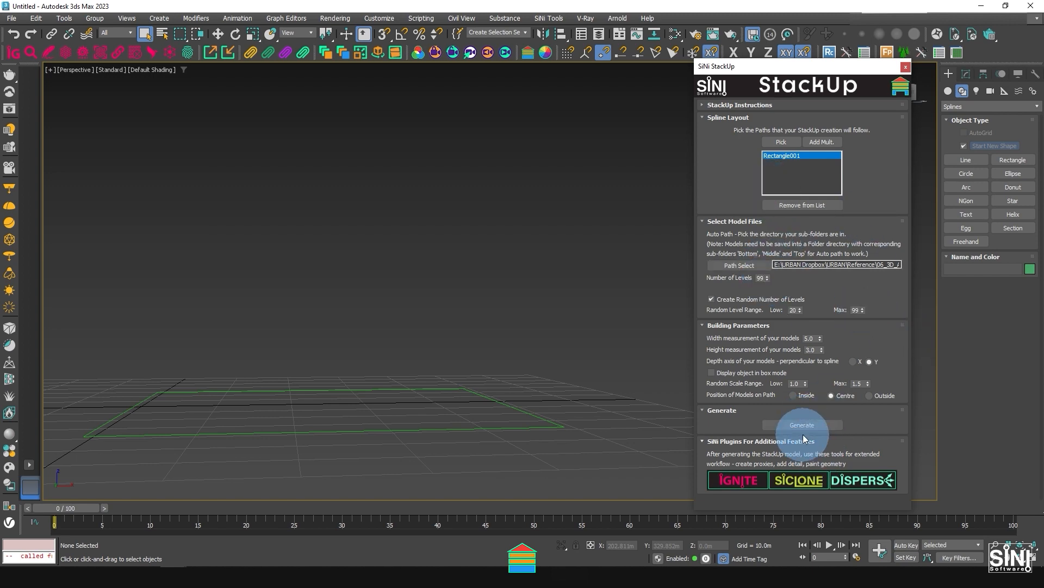
# Step: Generate tall block towers with level counts randomised between 20 and 99
pyautogui.click(802, 425)
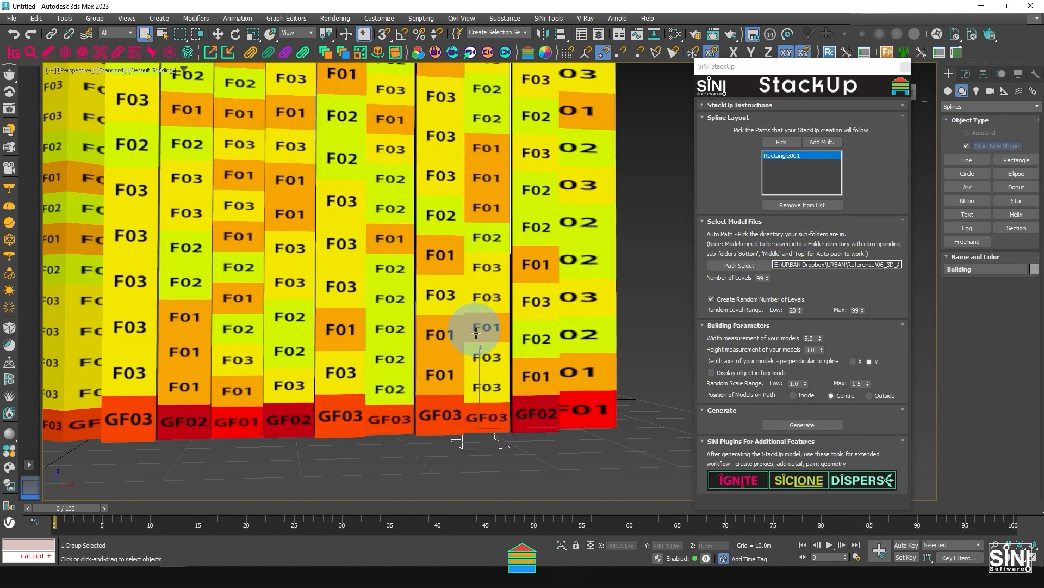